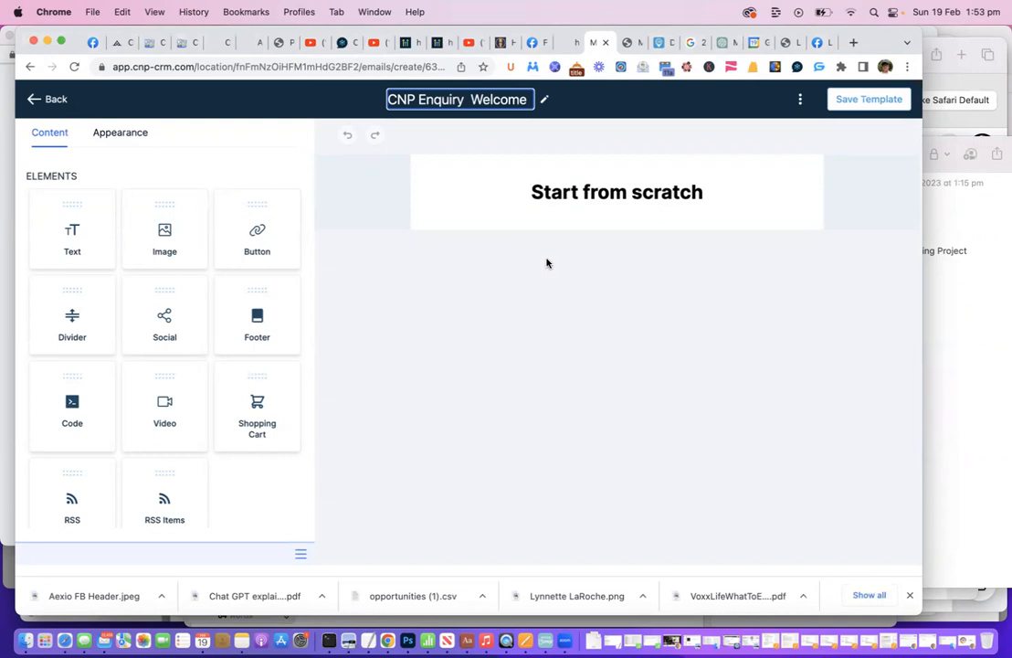
mouse_move(566, 482)
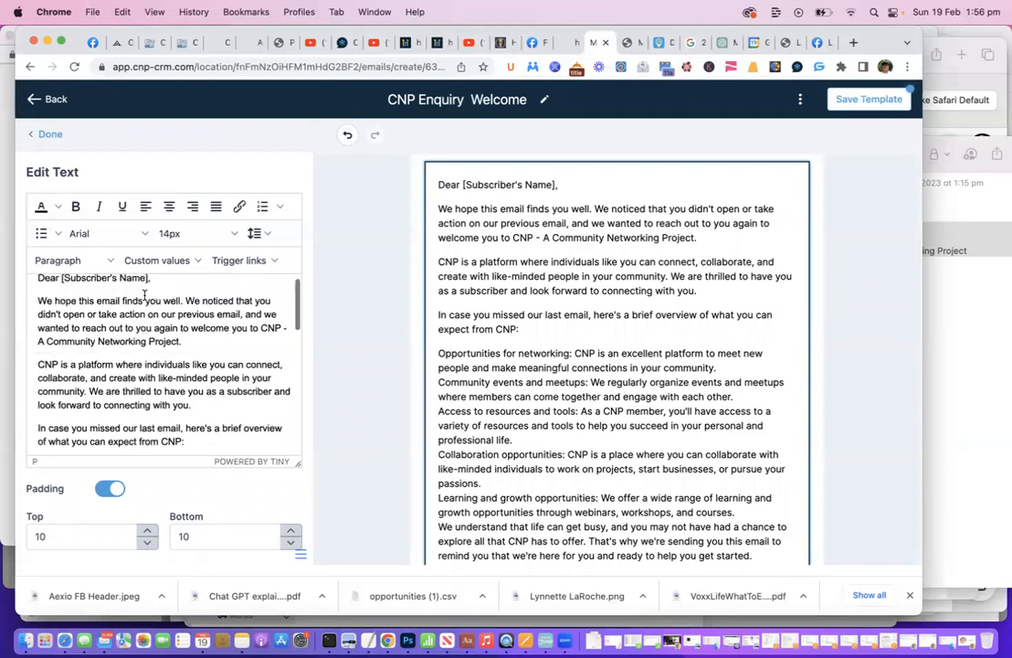
Replace the [Subscriber's Name] placeholder with the Contact > First Name custom value.
click(157, 259)
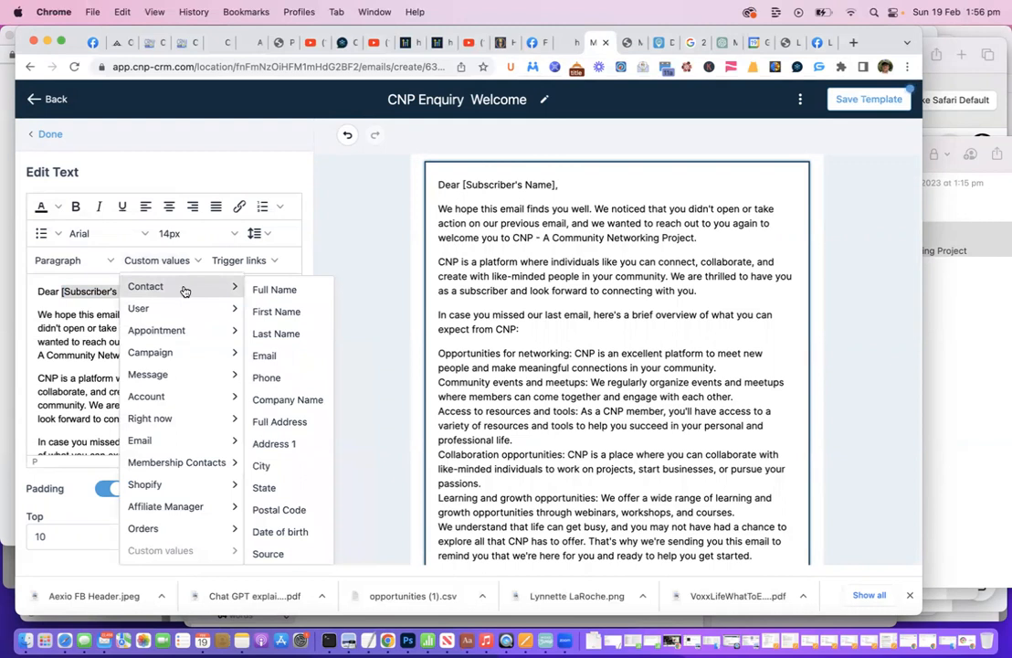
click(276, 311)
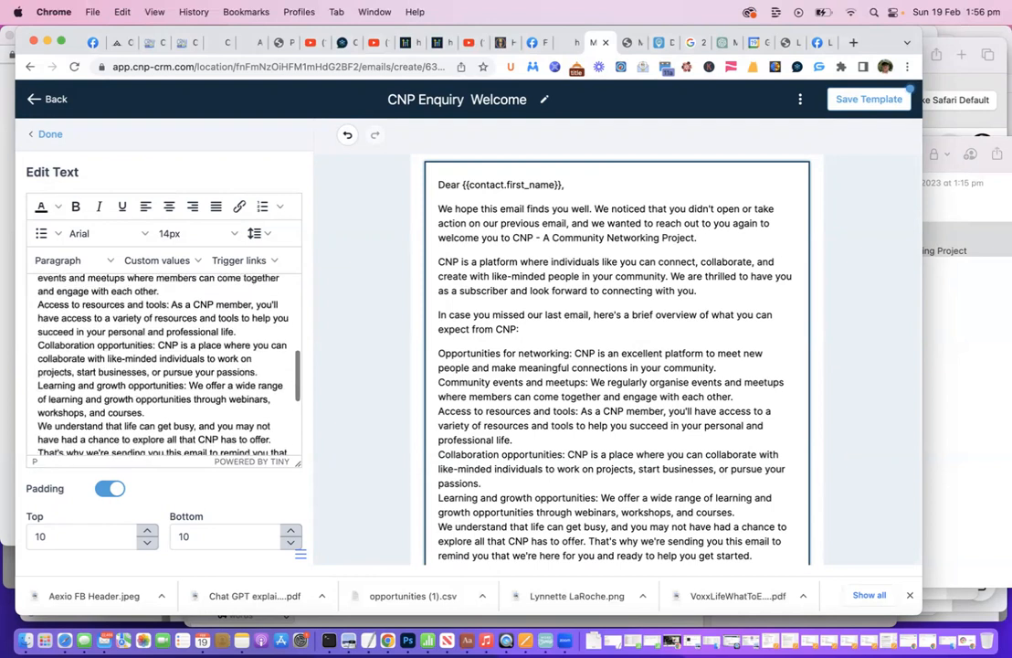
Add blank lines between the networking, events, resources and collaboration paragraphs.
scroll(down, 3)
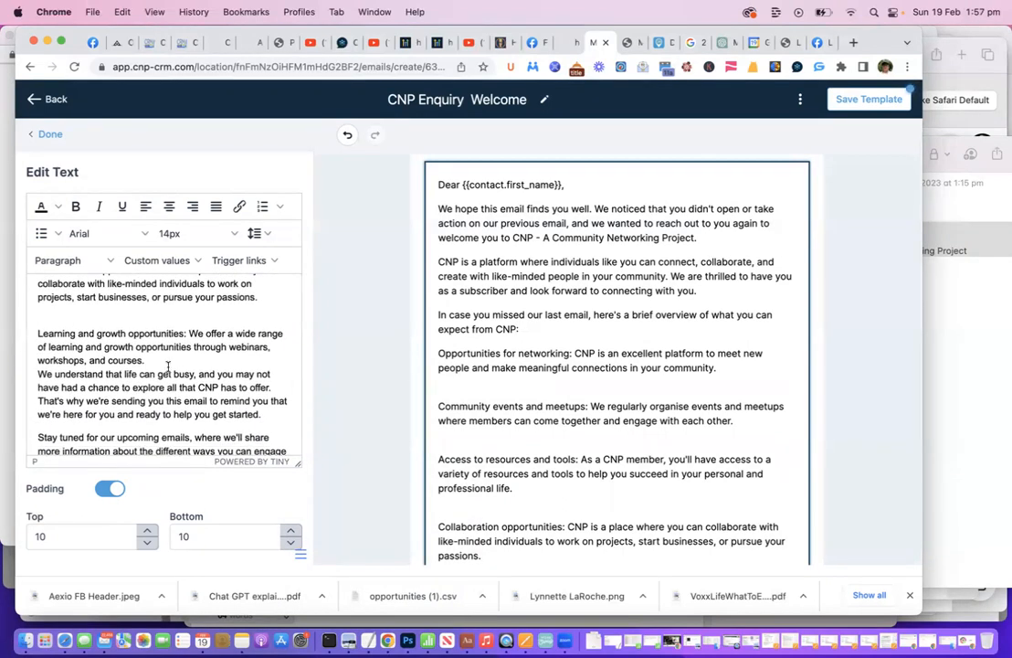
scroll(down, 3)
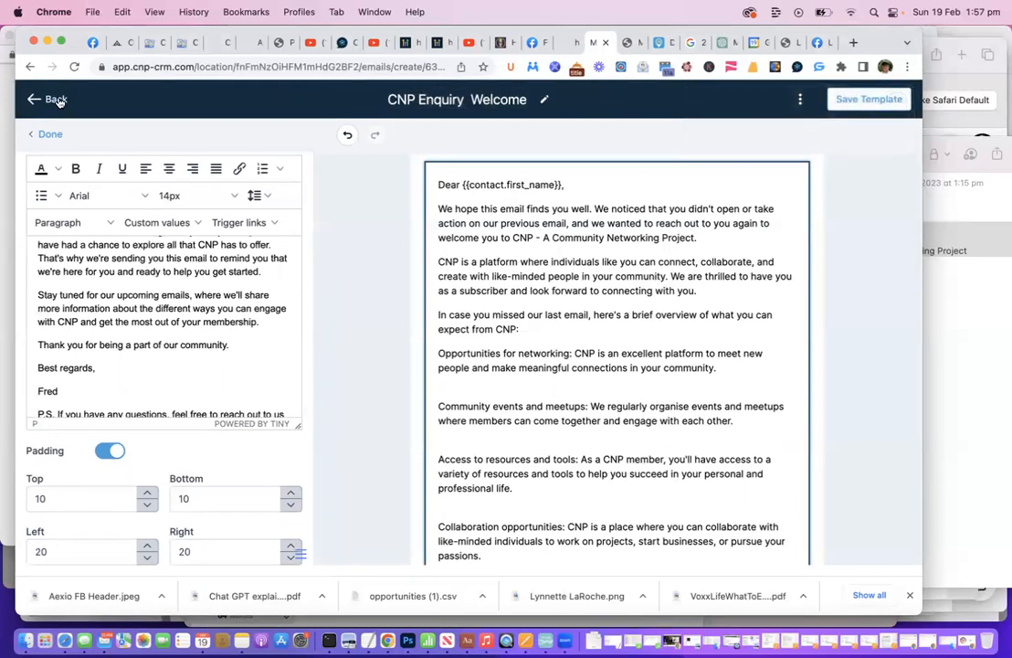
Adjust spacing around the closing lines, Fred's sign-off and the P.S.
click(48, 99)
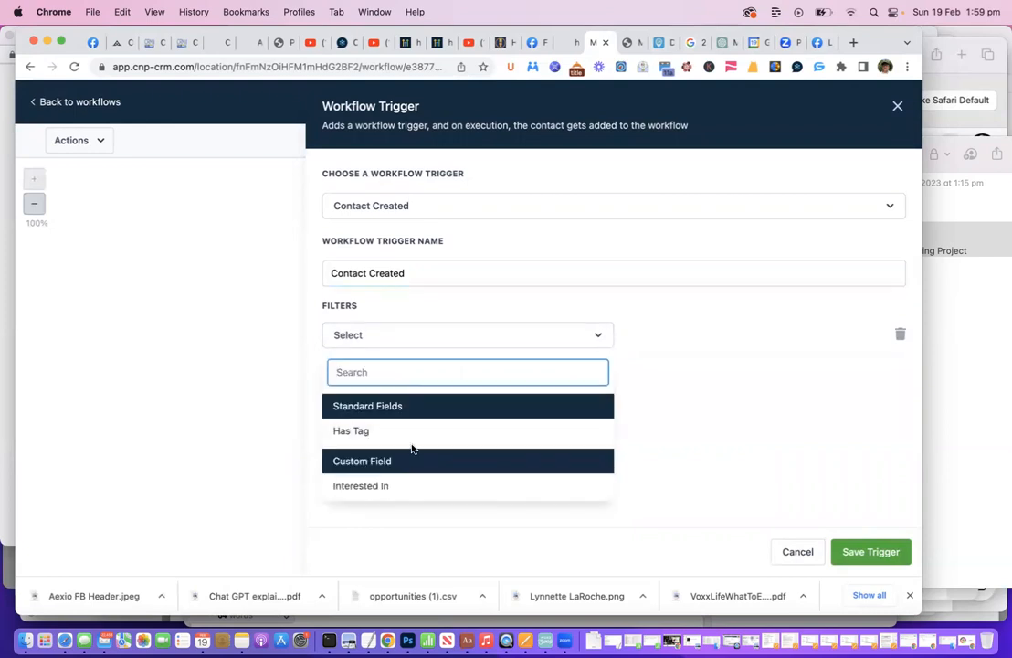
Switch back to the ChatGPT tab with the six-part CNP welcome campaign reply.
click(716, 42)
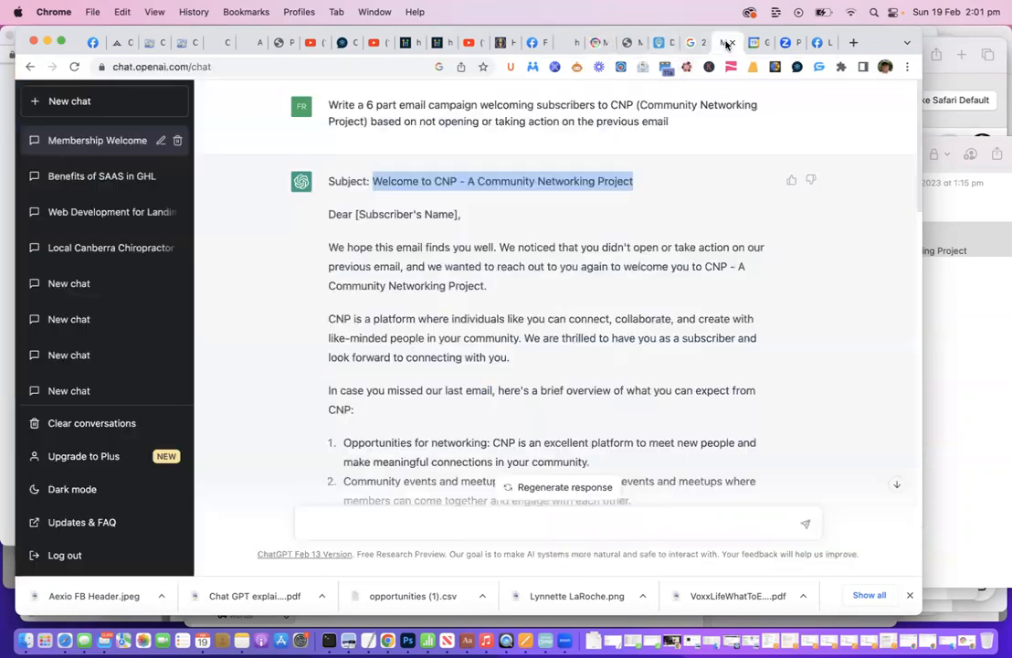
Return to the CNP CRM tab to paste the copied follow-up email subject and body.
click(599, 42)
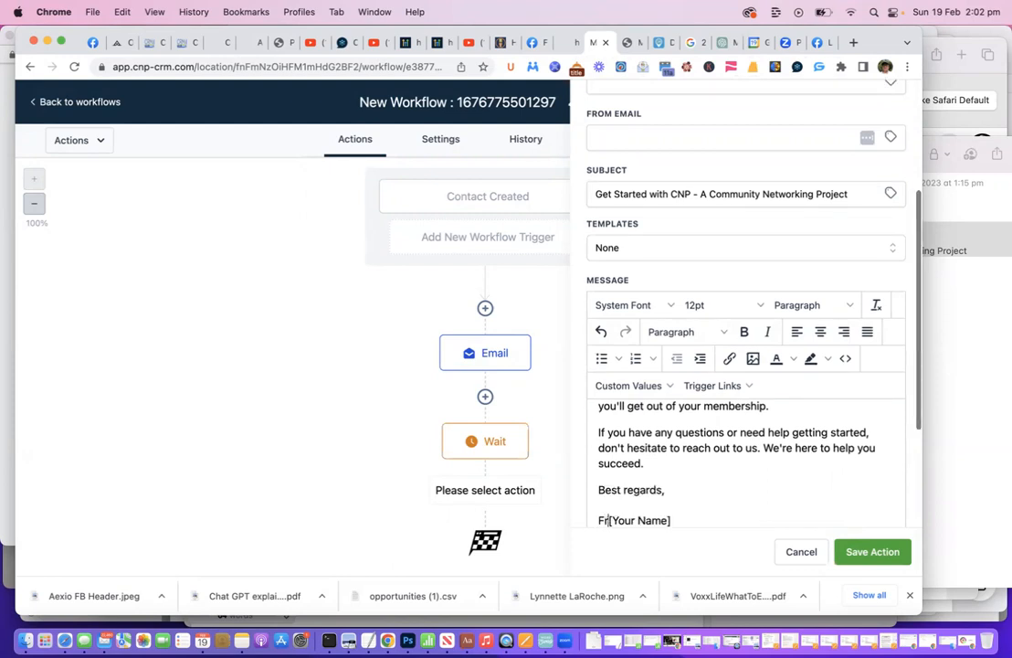
Add a Send Email action after the Wait with subject 'Get Started with CNP - A Community Networking Project'.
click(628, 384)
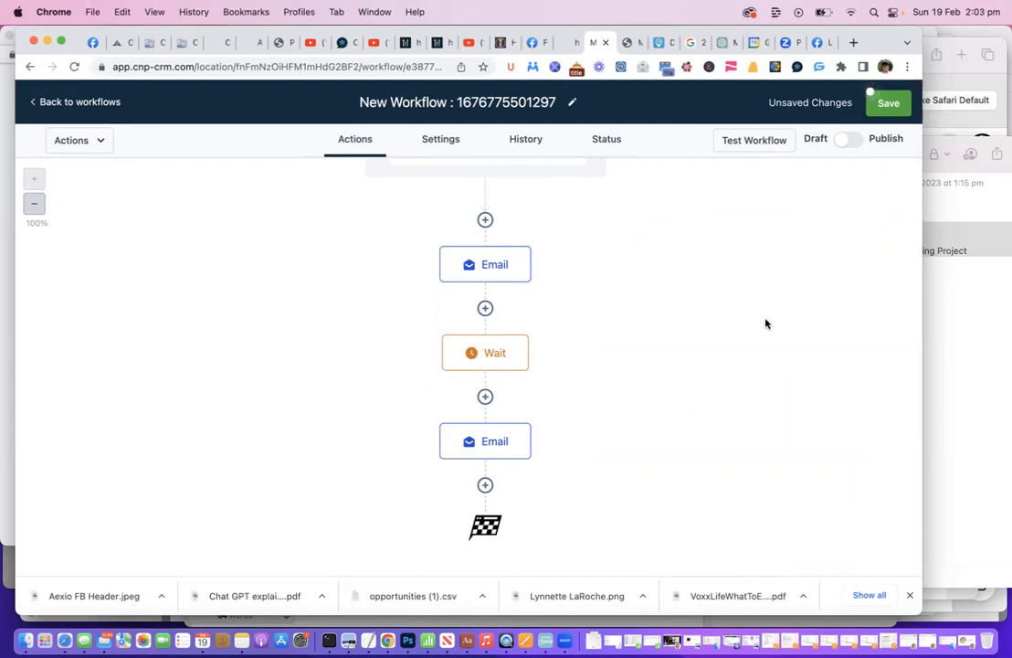
mouse_move(585, 418)
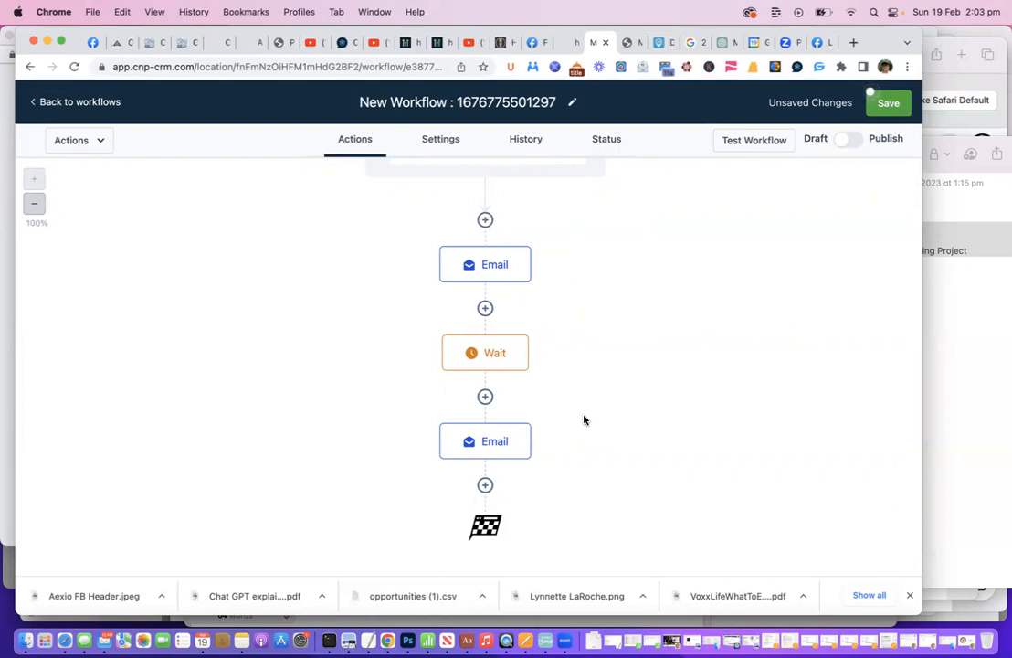